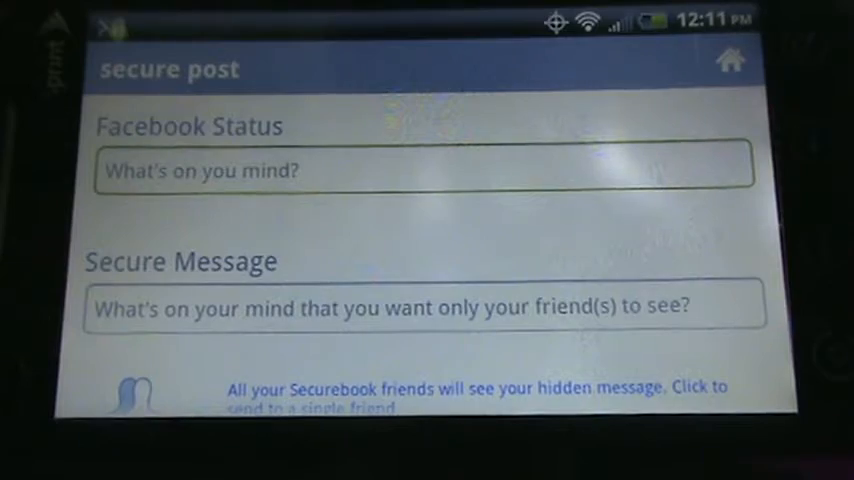
Step: Read the two-star security rating for hiding a message in a normal post, with its Facebook example
click(420, 305)
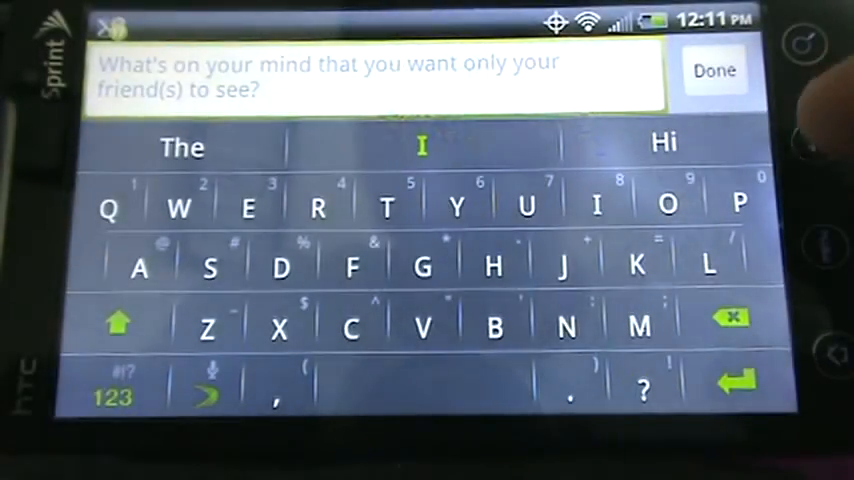
click(715, 70)
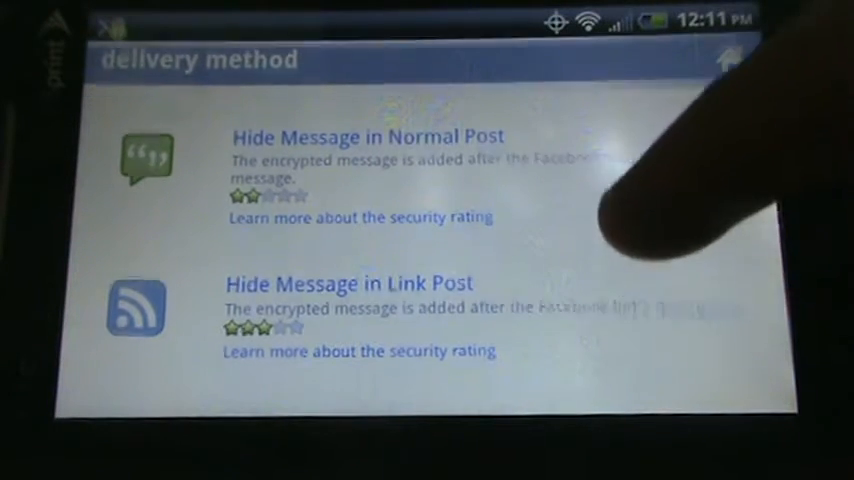
scroll(down, 3)
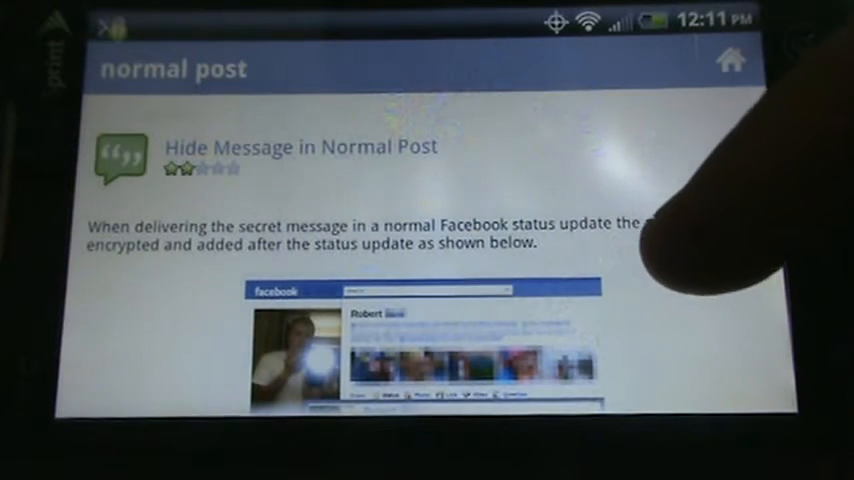
scroll(down, 3)
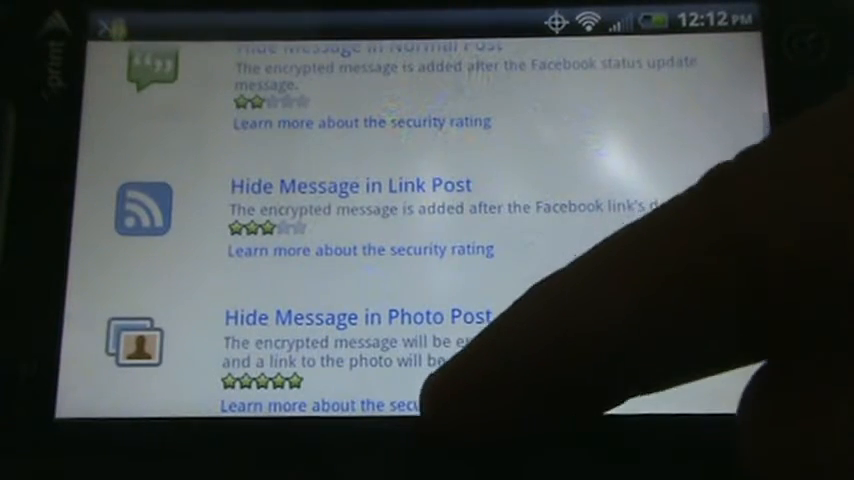
Step: Read the five-star photo post security rating and its Flickr-linked Facebook example
click(355, 317)
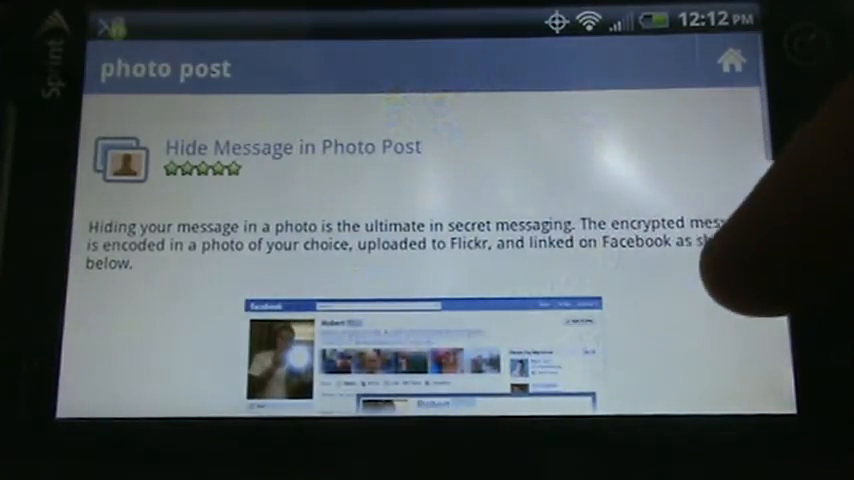
scroll(down, 3)
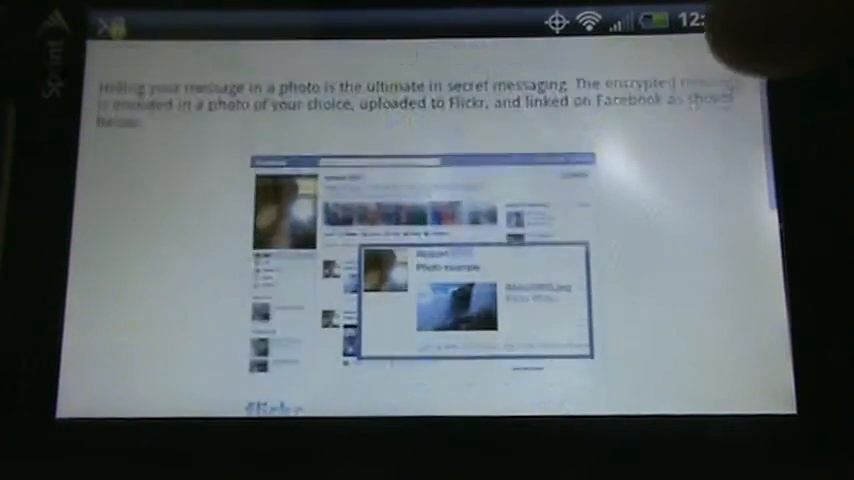
scroll(down, 3)
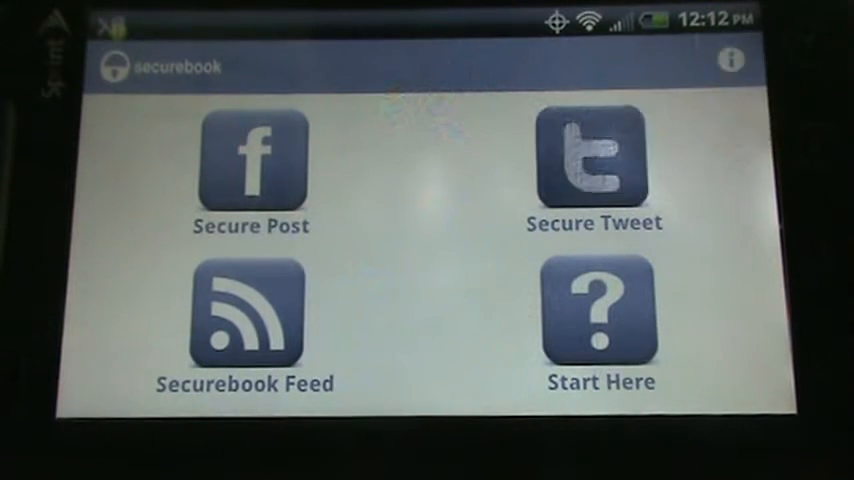
Step: Start a secure tweet to reach its normal tweet and photo tweet delivery options
click(594, 162)
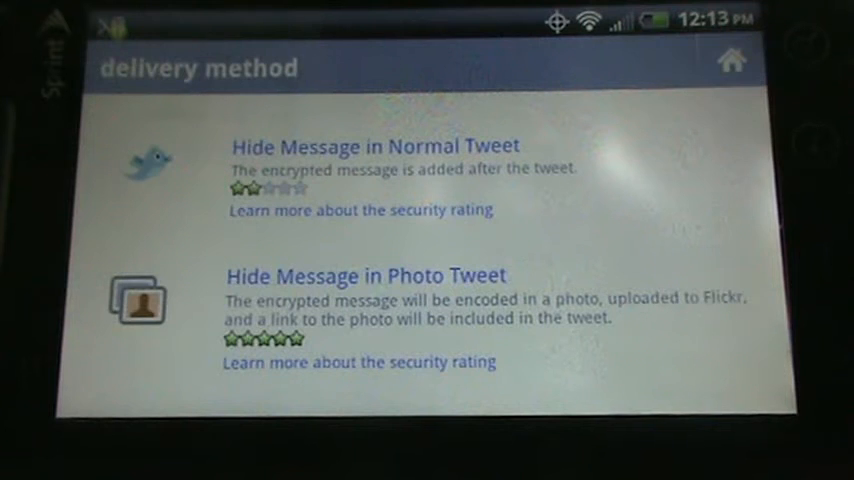
Step: Return to Securebook's main menu via the home icon
click(375, 145)
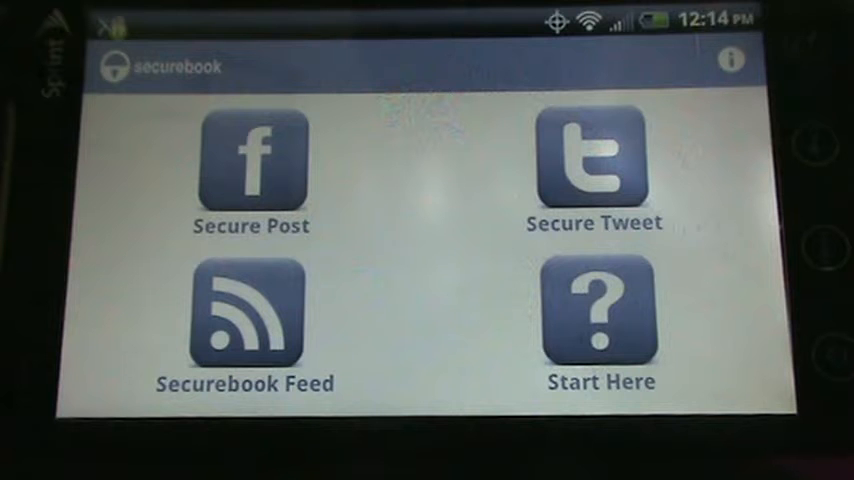
Step: Open Securebook Feed to view incoming posts, including the 'Super secret.' message
click(250, 315)
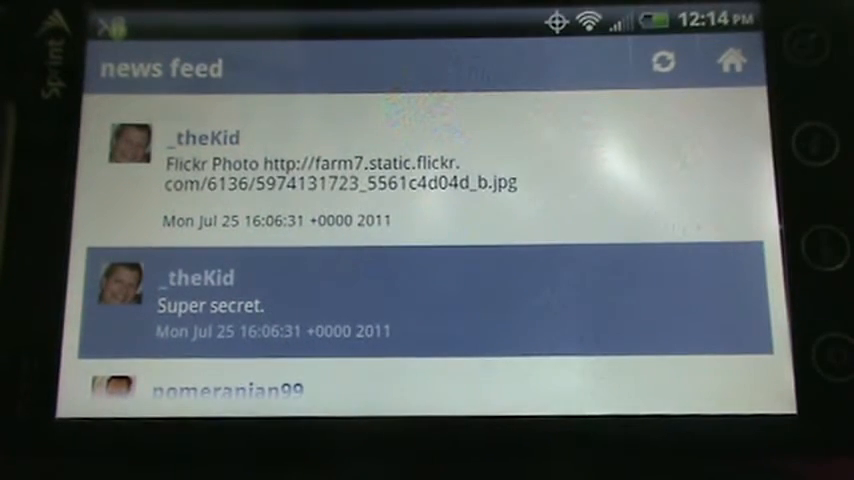
scroll(down, 3)
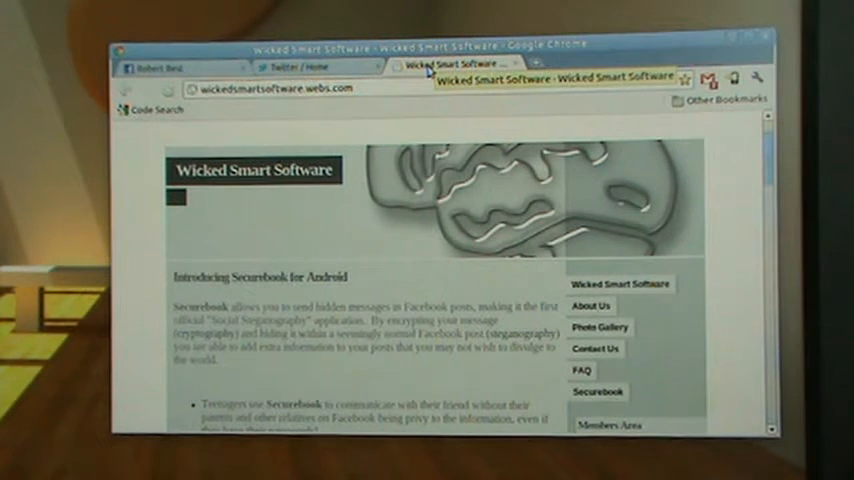
Step: Switch to Robert Best's Facebook wall showing the photo and link test posts
click(155, 66)
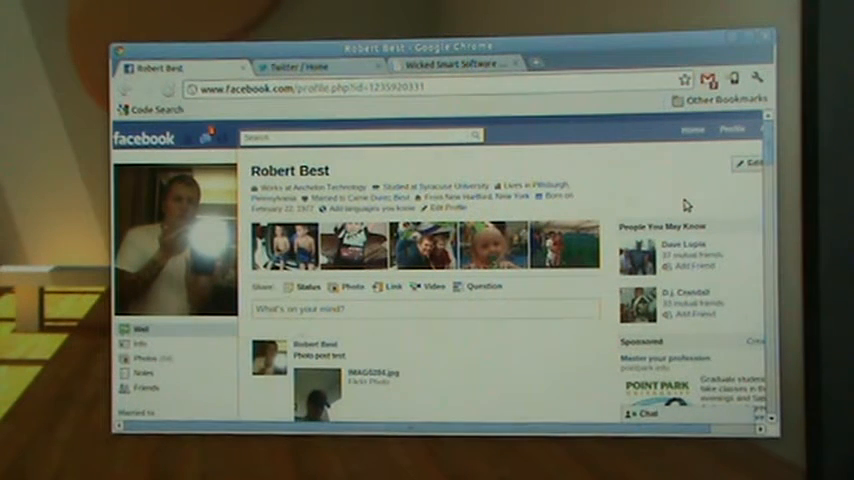
mouse_move(672, 180)
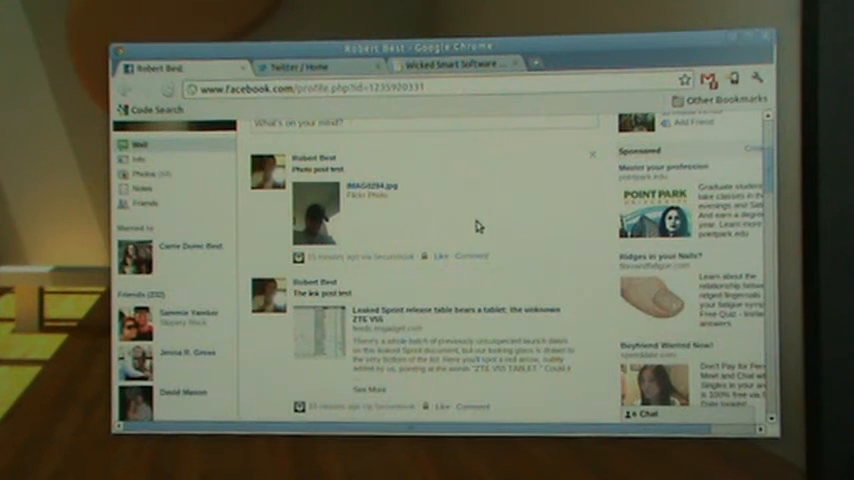
mouse_move(543, 231)
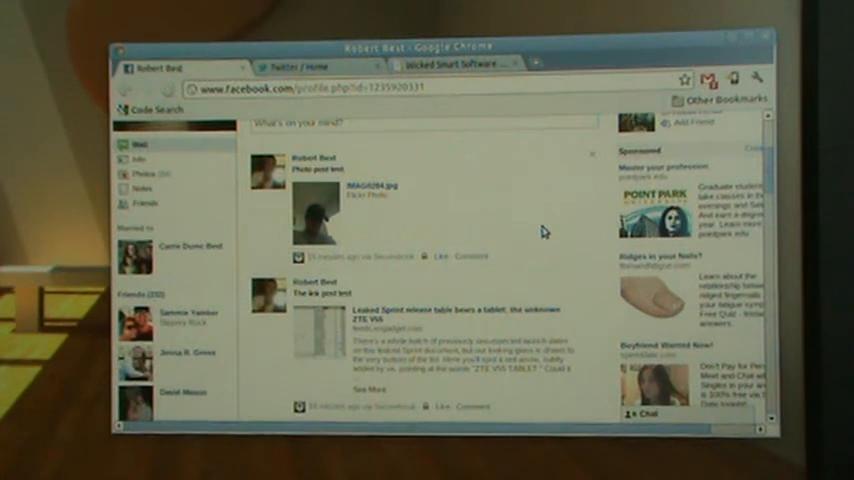
Step: Scroll down the wall to the expanded link post and normal post cipher text
scroll(down, 3)
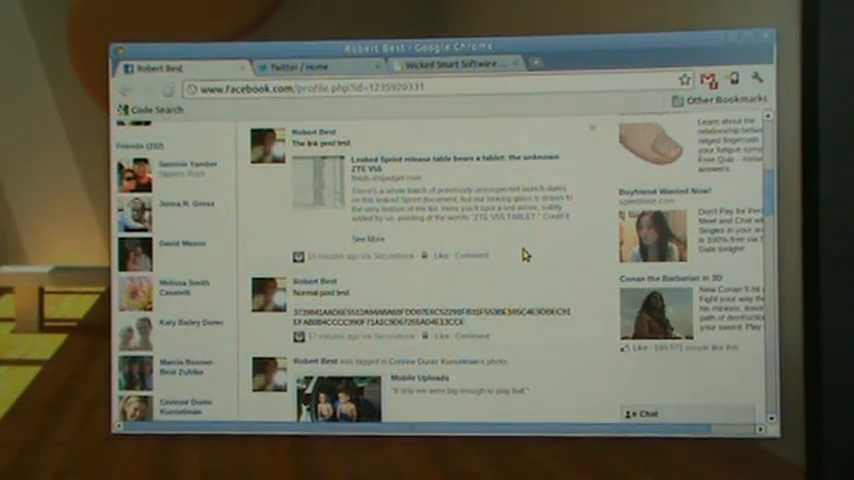
mouse_move(385, 253)
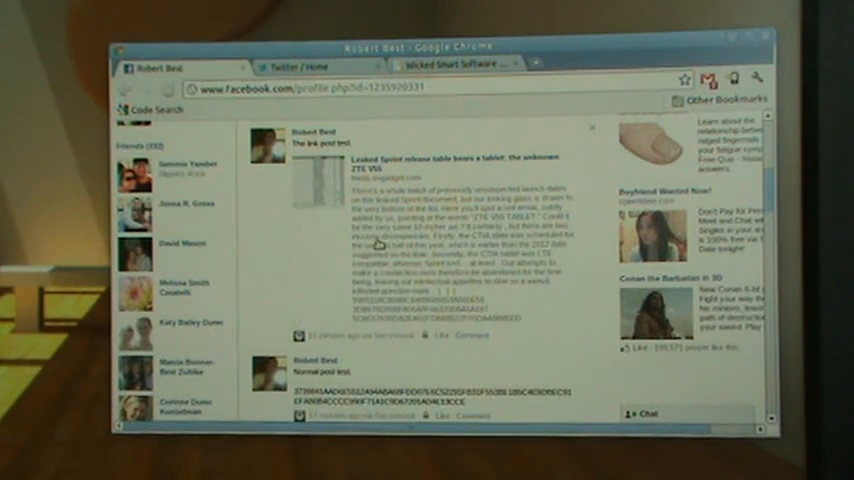
scroll(down, 3)
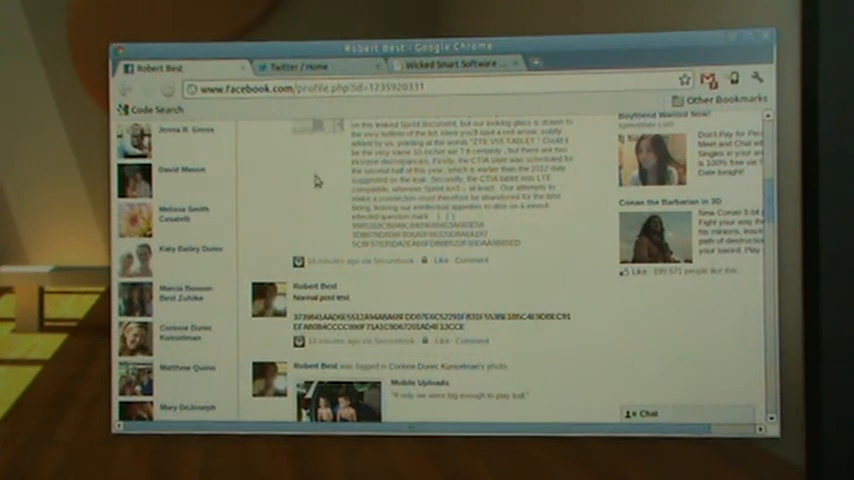
scroll(down, 3)
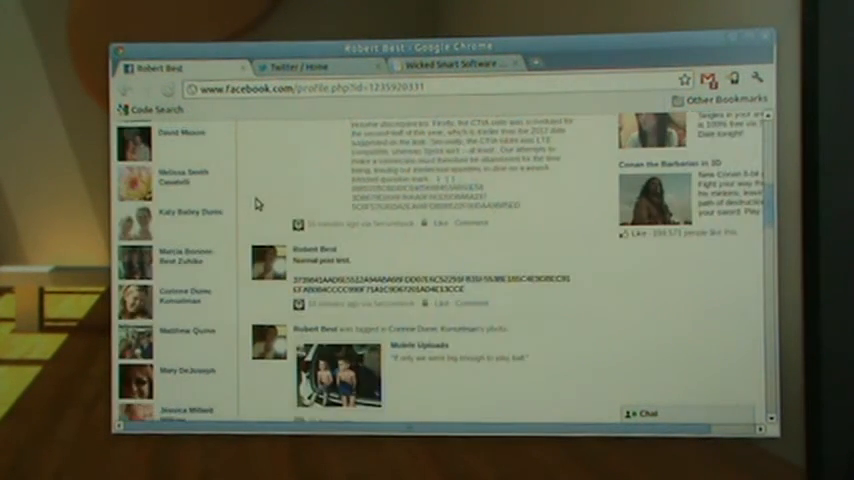
scroll(down, 3)
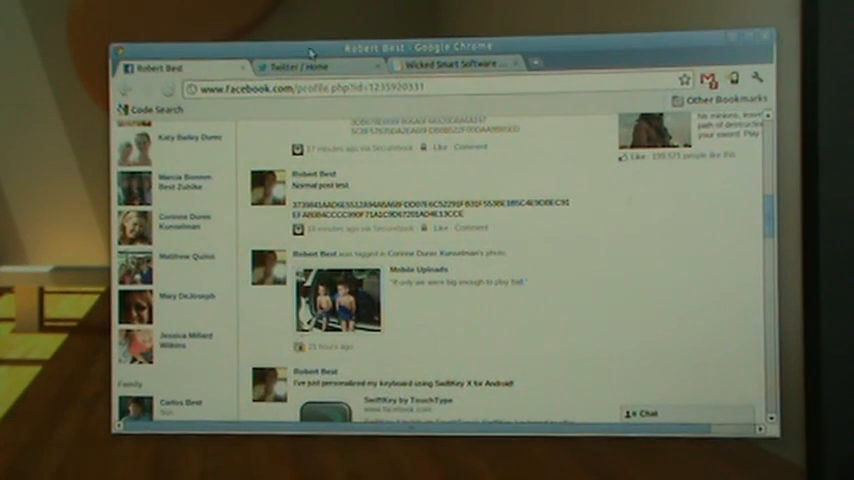
Step: Browse the Twitter timeline's cipher-text tweet and Flickr photo, then close the photo tab
click(307, 66)
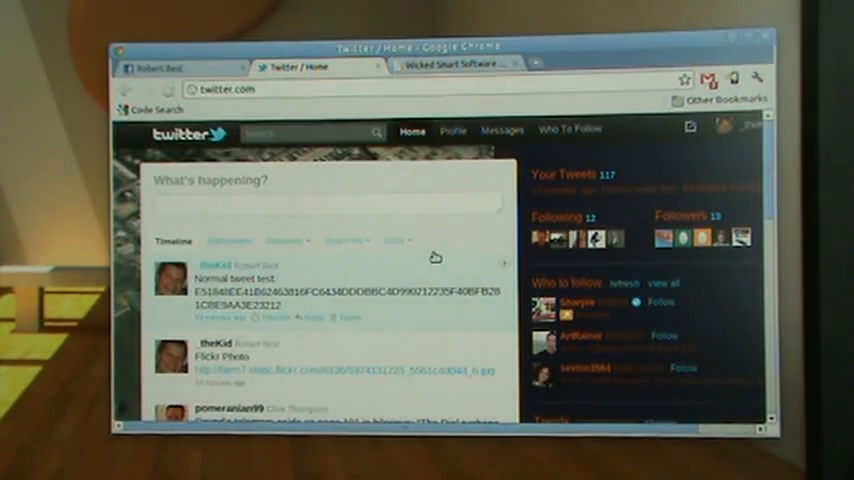
scroll(down, 3)
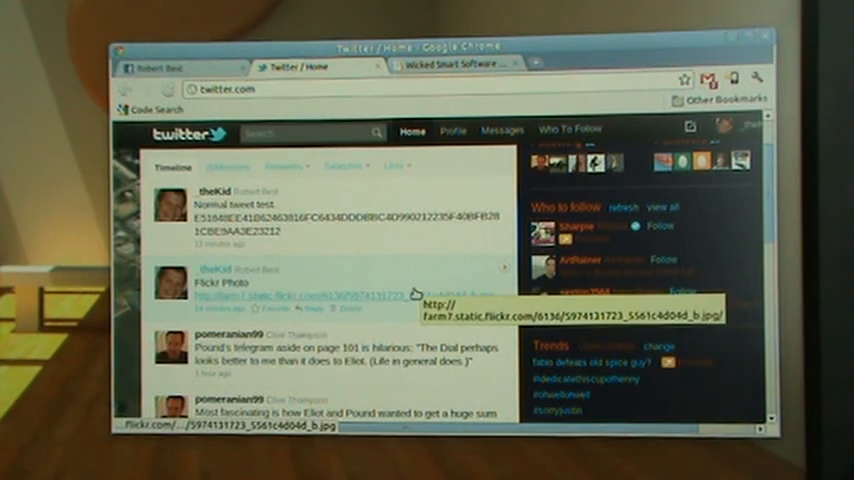
scroll(down, 3)
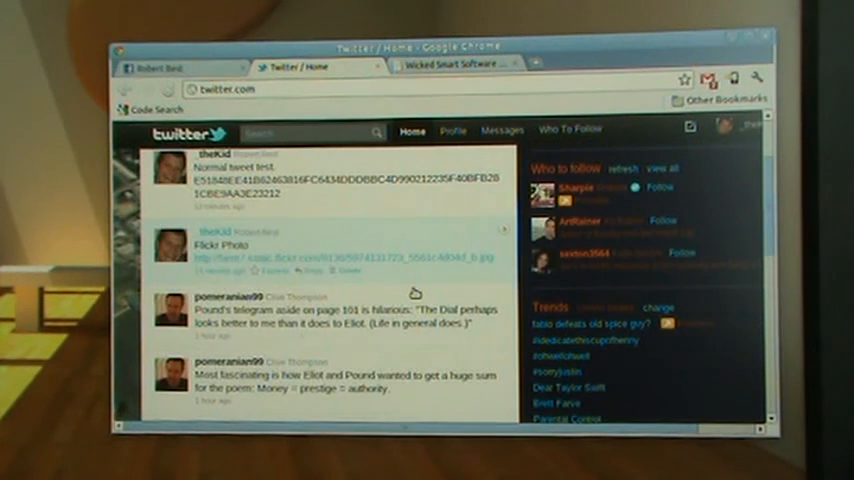
mouse_move(410, 283)
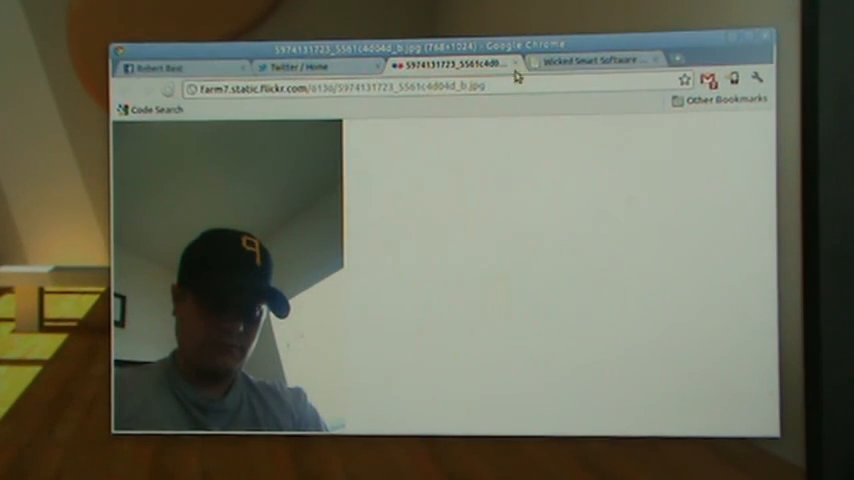
click(300, 65)
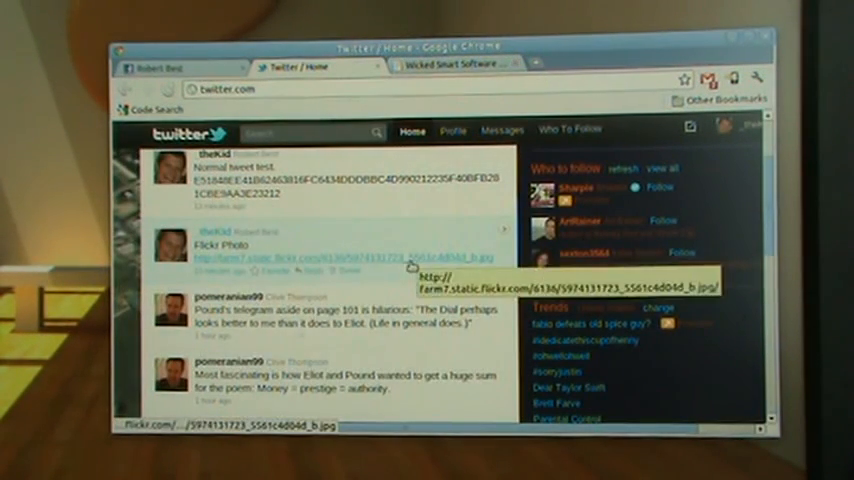